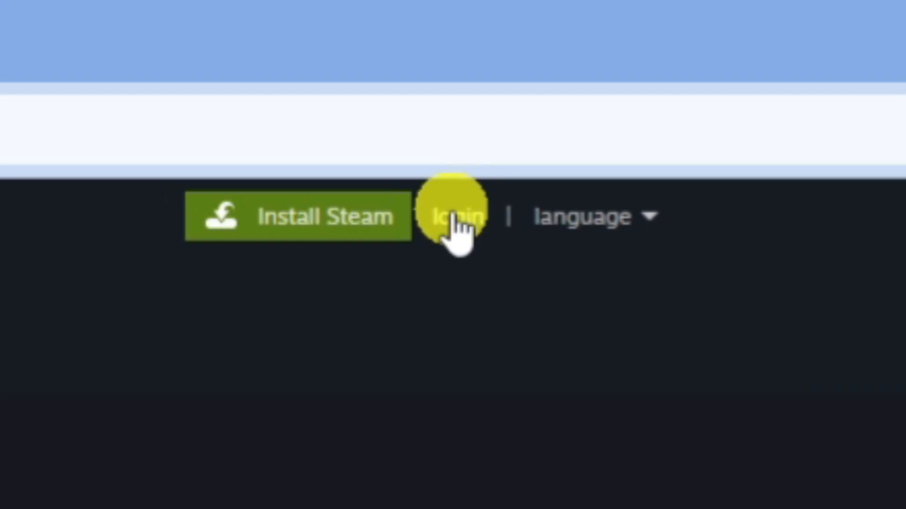
Step: Go to the Steam sign-in page from the store header's login link
{"action": "left_click", "coordinate": [454, 217]}
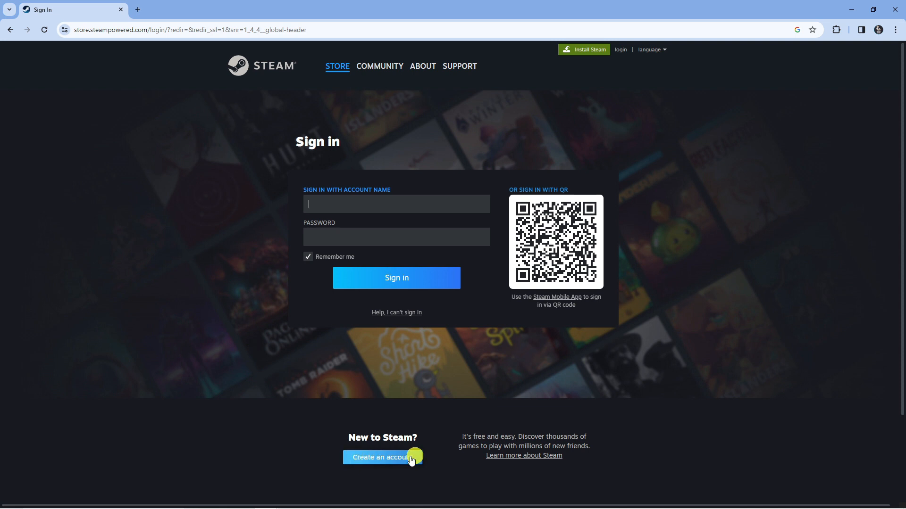
{"action": "mouse_move", "coordinate": [392, 454]}
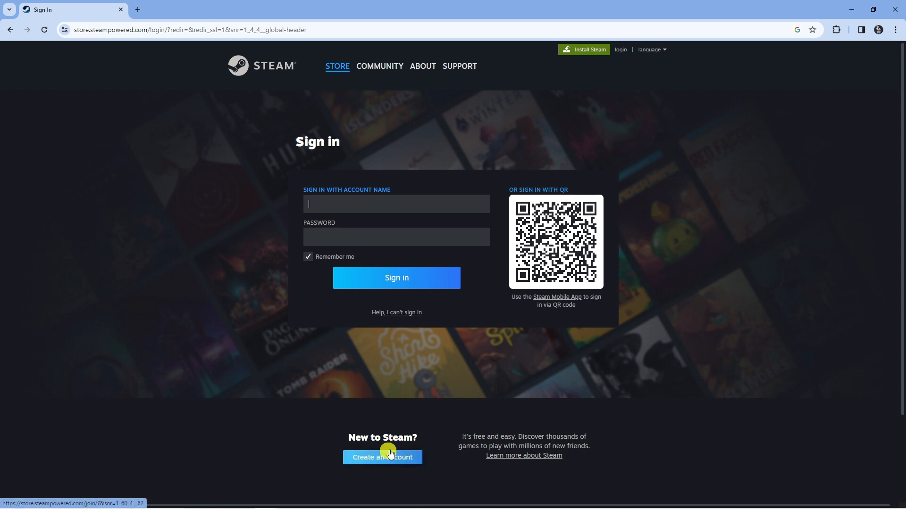
{"action": "mouse_move", "coordinate": [559, 87]}
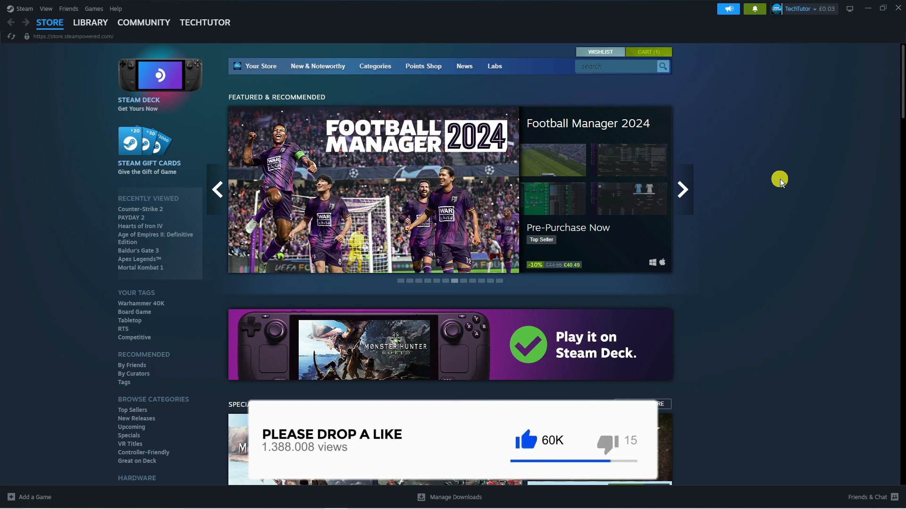
{"action": "mouse_move", "coordinate": [764, 151]}
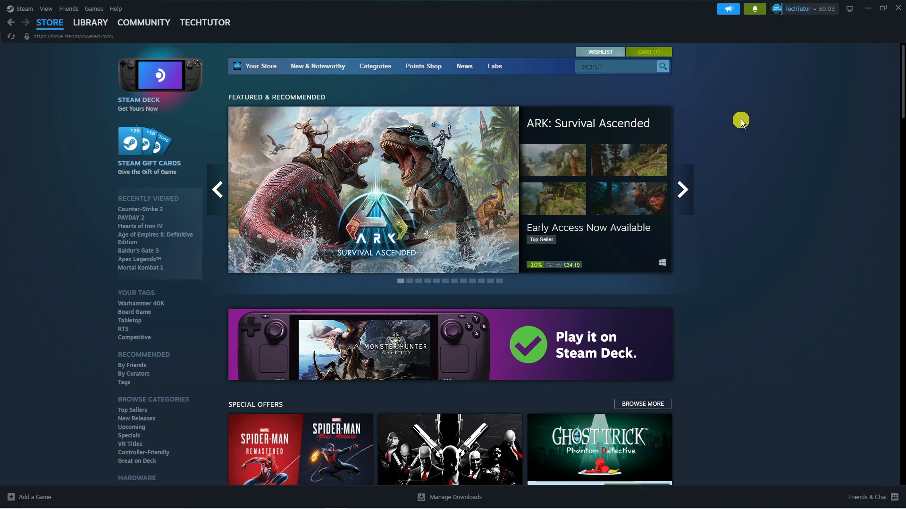
{"action": "mouse_move", "coordinate": [645, 92]}
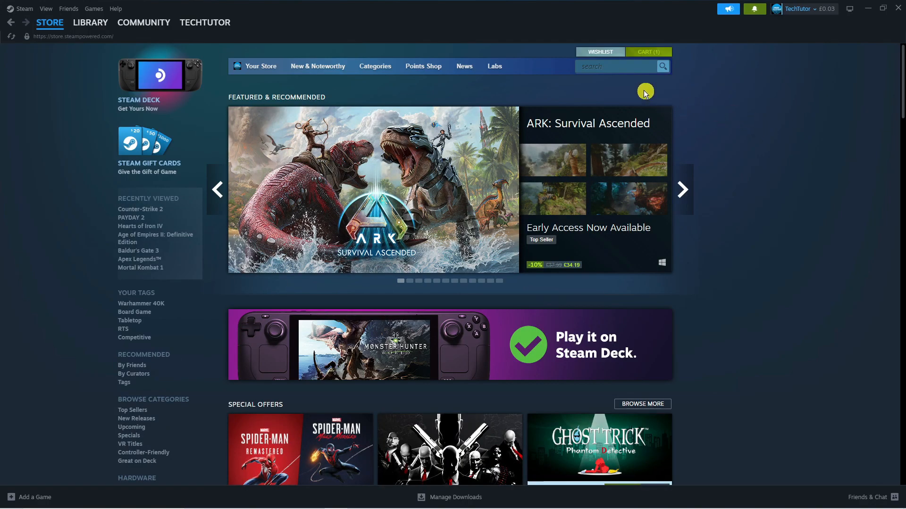
Step: Search the store for 'mortal k' and open the Mortal Kombat 1 store page
{"action": "left_click", "coordinate": [609, 66]}
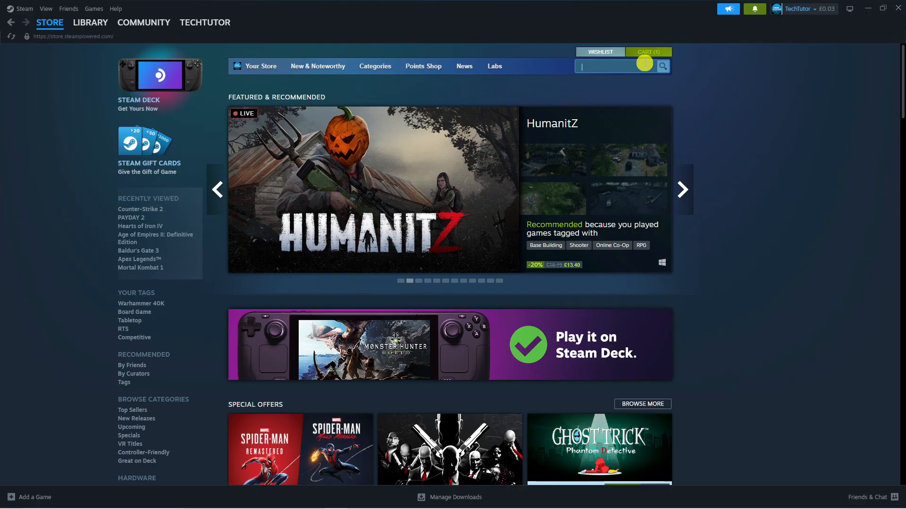
{"action": "type", "text": "mortal kombat 1"}
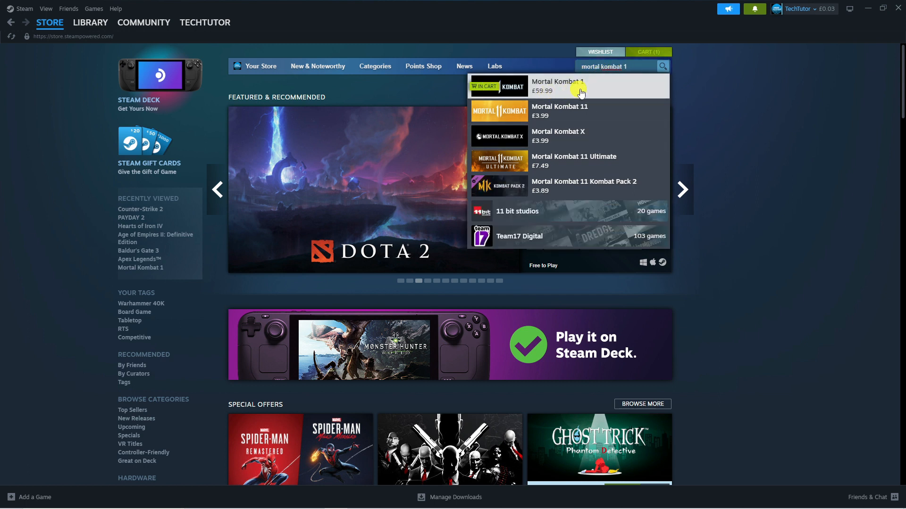
{"action": "left_click", "coordinate": [558, 85]}
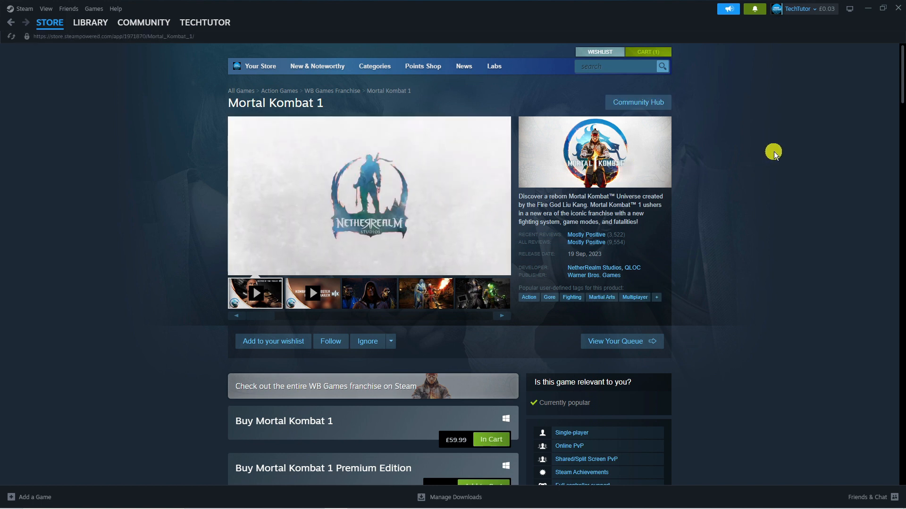
{"action": "scroll", "scroll_direction": "down", "scroll_amount": 3}
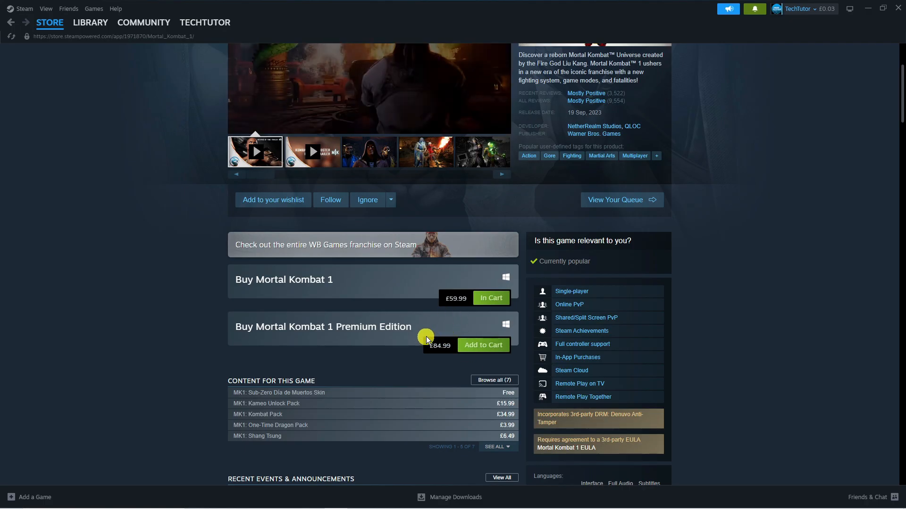
{"action": "mouse_move", "coordinate": [716, 247]}
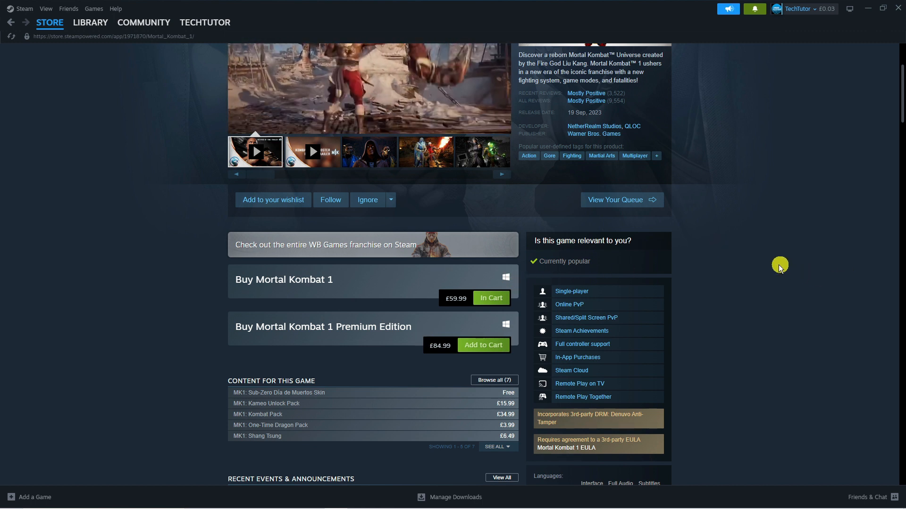
{"action": "scroll", "scroll_direction": "down", "scroll_amount": 3}
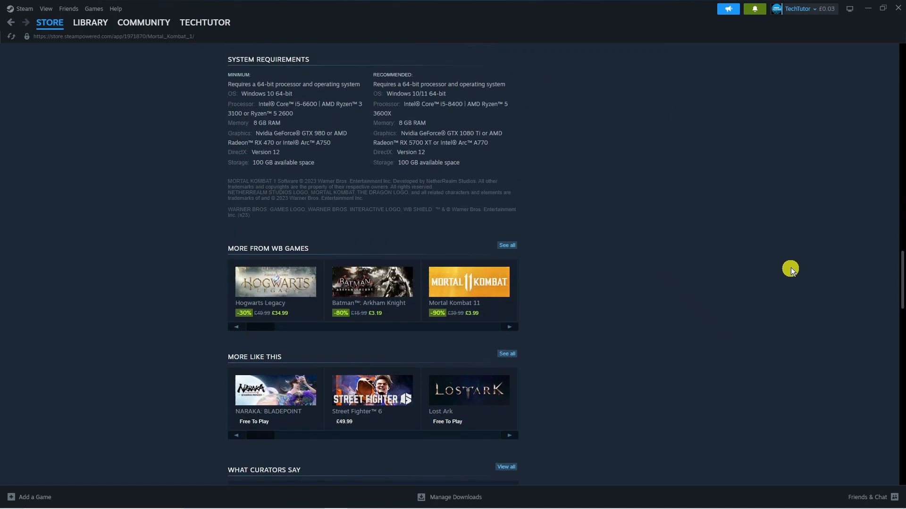
{"action": "scroll", "scroll_direction": "up", "scroll_amount": 3}
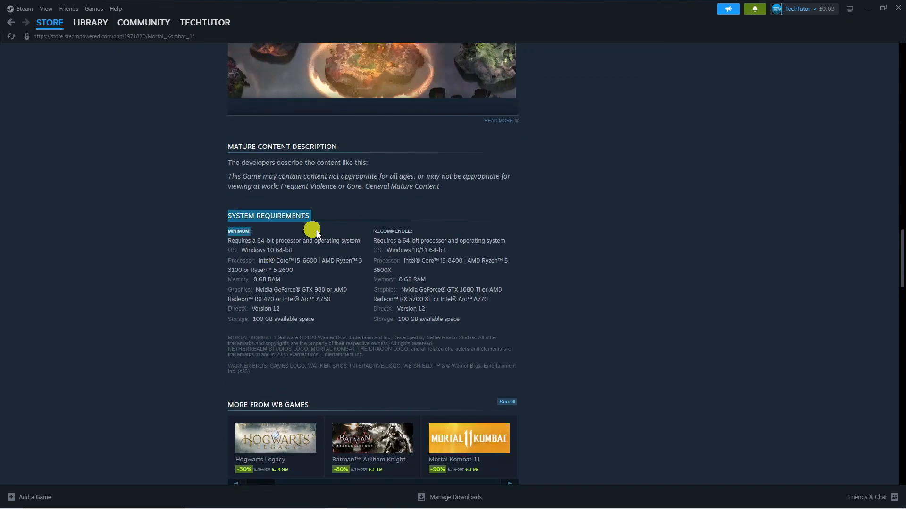
{"action": "left_click_drag", "start_coordinate": [312, 230], "coordinate": [327, 312]}
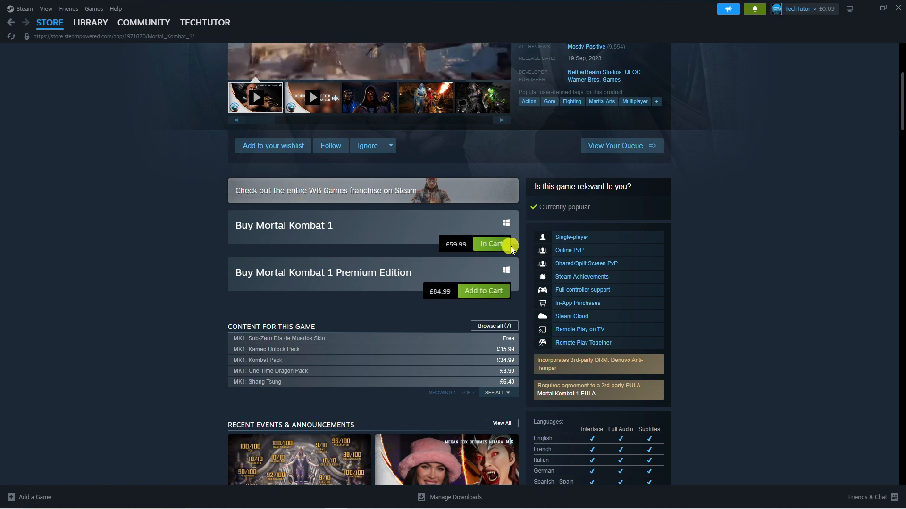
{"action": "mouse_move", "coordinate": [341, 227]}
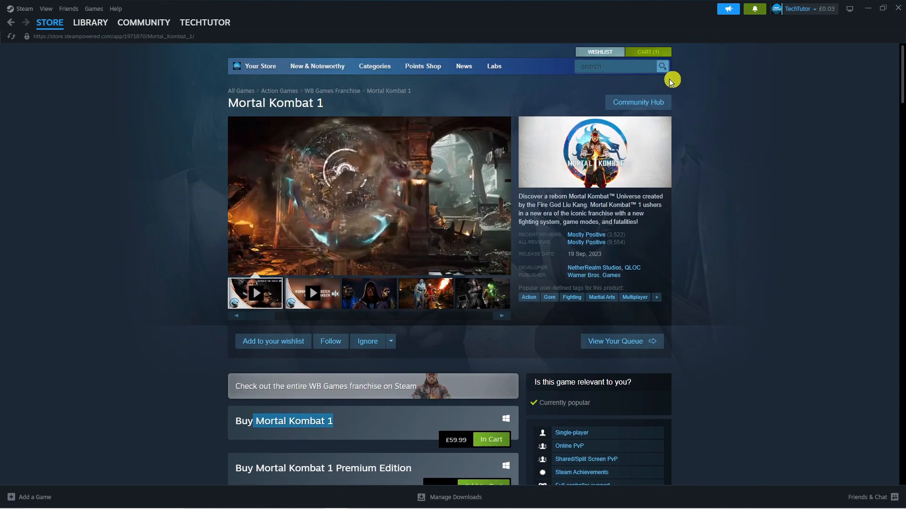
Step: Open the cart and check out Mortal Kombat 1 as a purchase for myself
{"action": "left_click", "coordinate": [647, 51]}
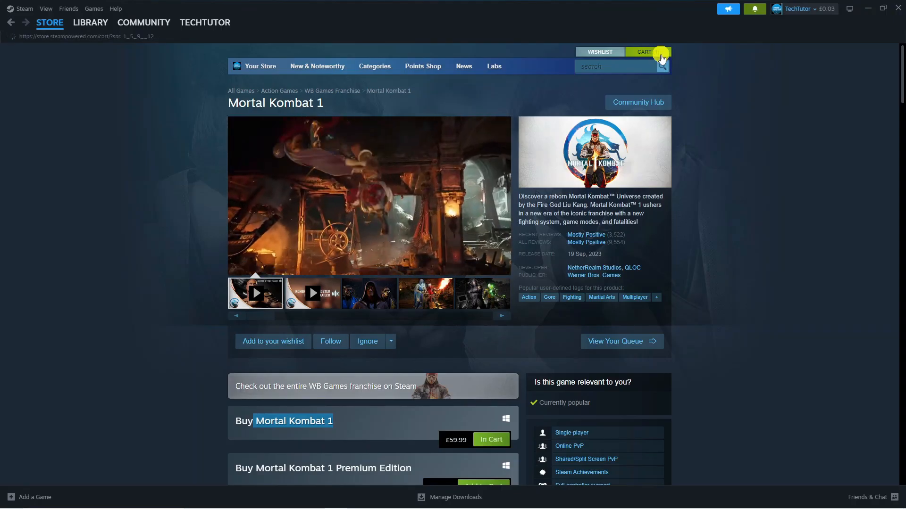
{"action": "left_click", "coordinate": [642, 51]}
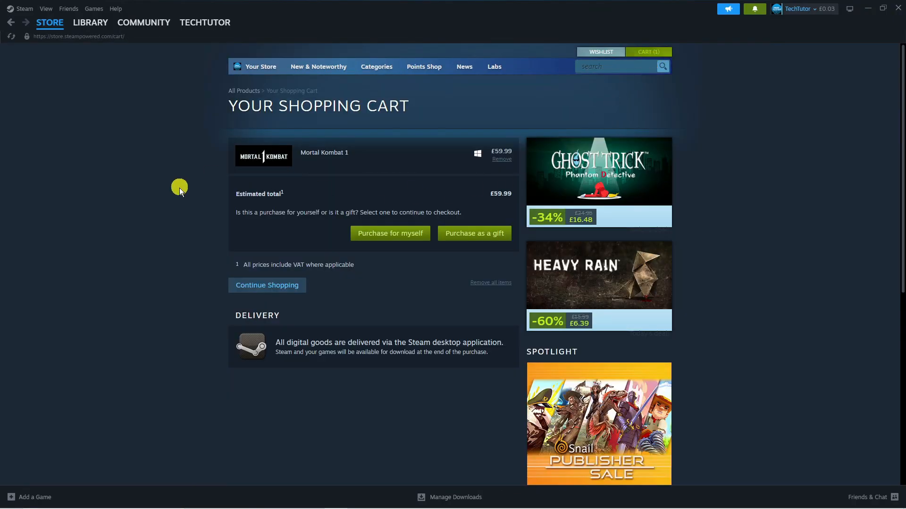
{"action": "mouse_move", "coordinate": [392, 229]}
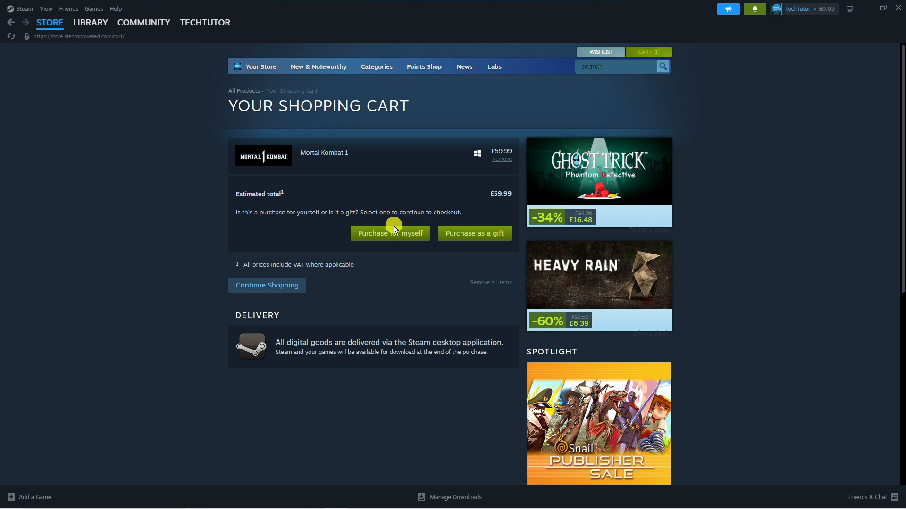
{"action": "mouse_move", "coordinate": [497, 224]}
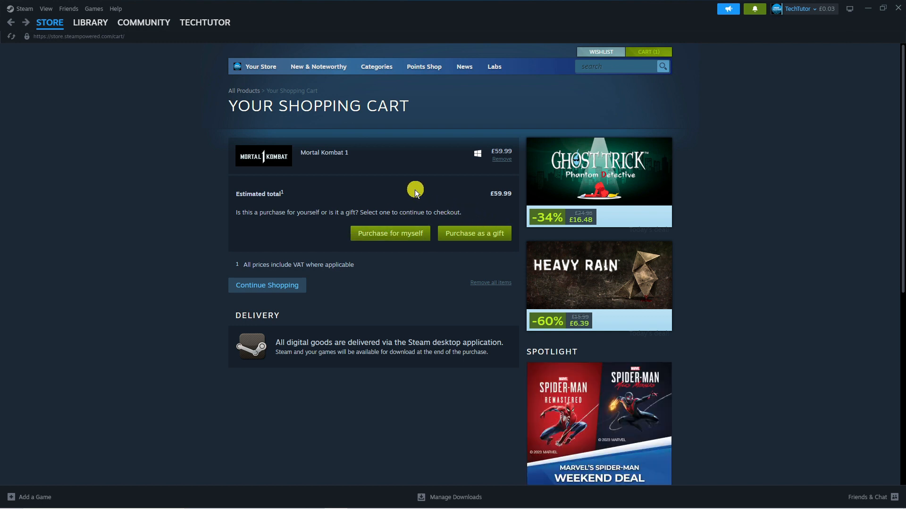
{"action": "mouse_move", "coordinate": [315, 230]}
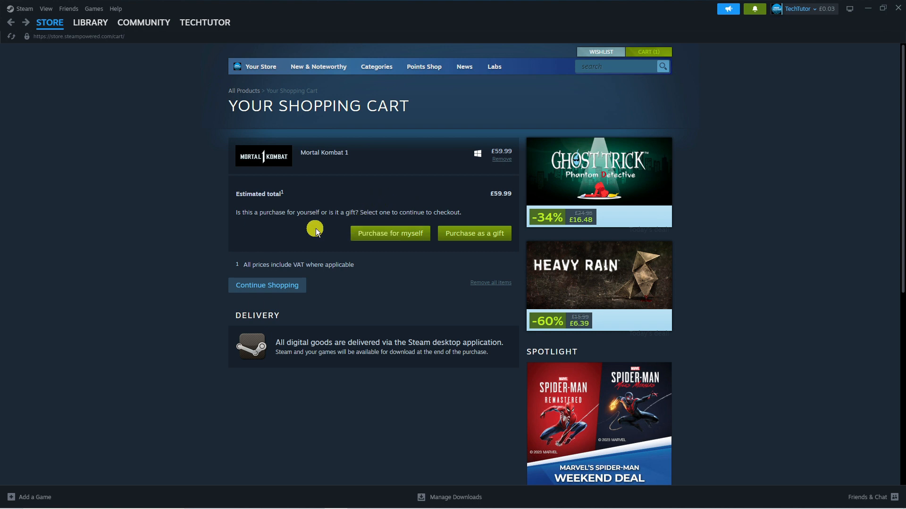
{"action": "mouse_move", "coordinate": [337, 249]}
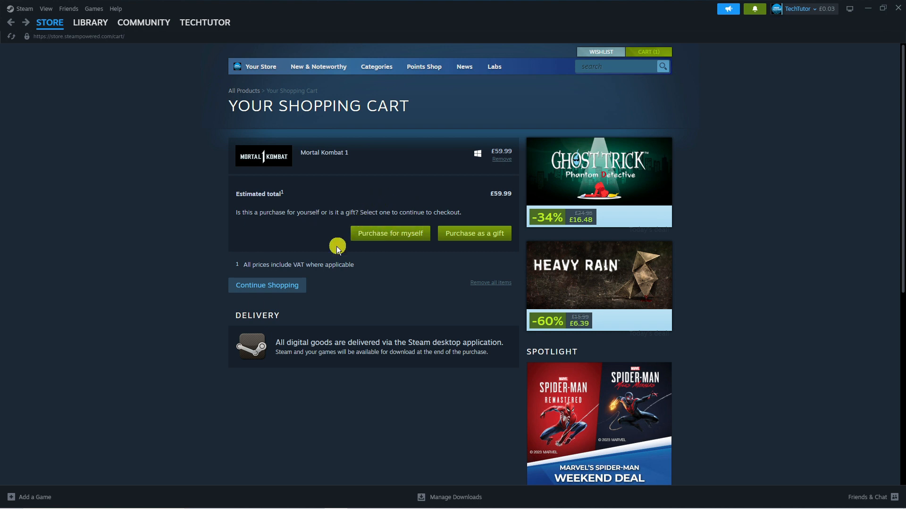
{"action": "left_click", "coordinate": [389, 234]}
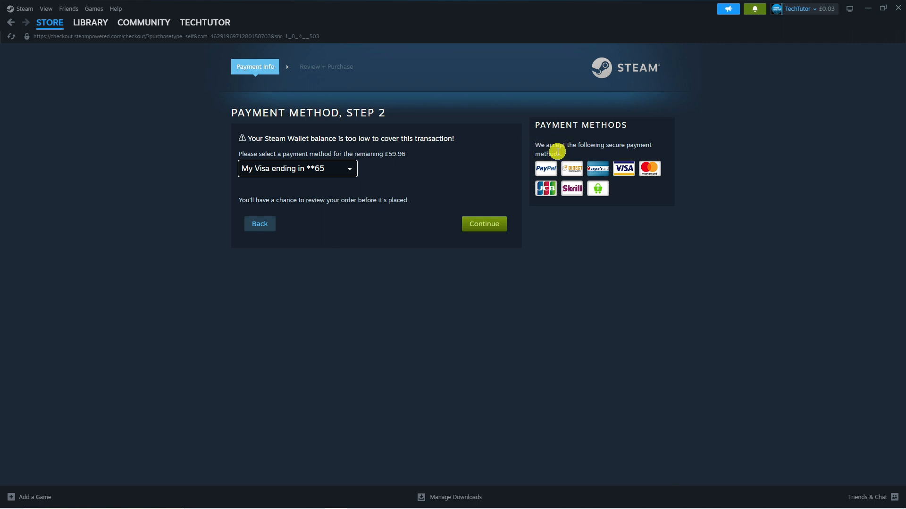
{"action": "mouse_move", "coordinate": [649, 169]}
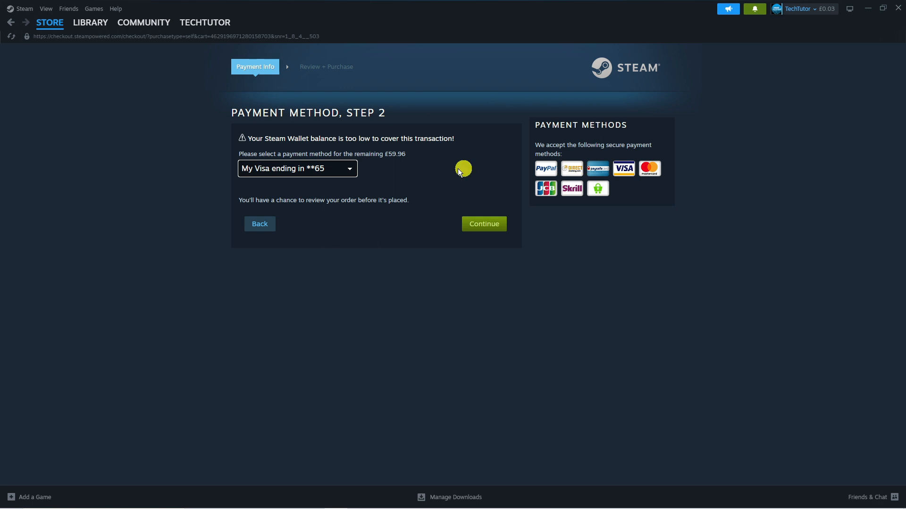
Step: Choose the saved Visa ending in **65 as payment and continue to review
{"action": "left_click", "coordinate": [296, 168]}
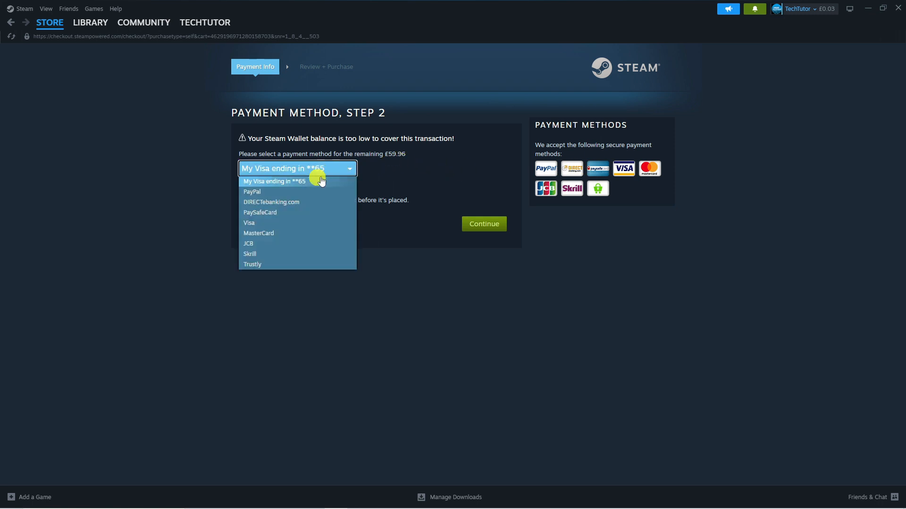
{"action": "mouse_move", "coordinate": [301, 211]}
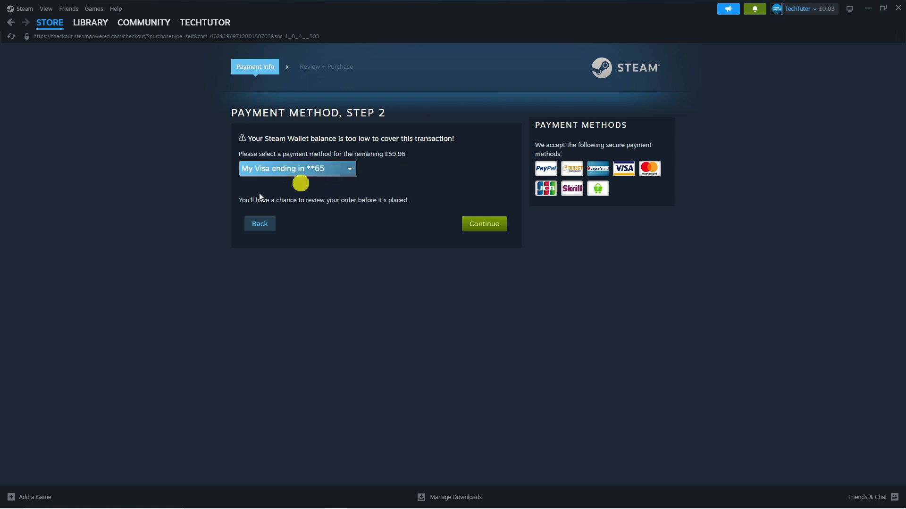
{"action": "left_click", "coordinate": [484, 224]}
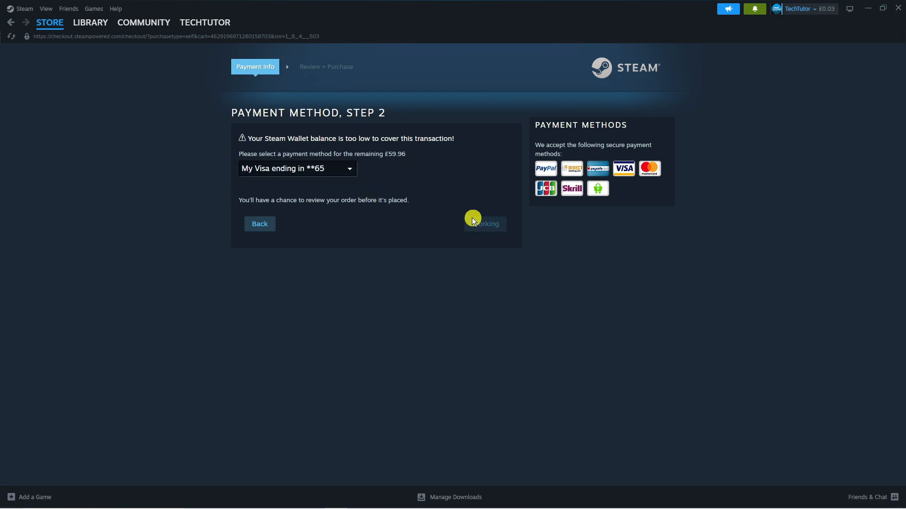
{"action": "left_click", "coordinate": [484, 224]}
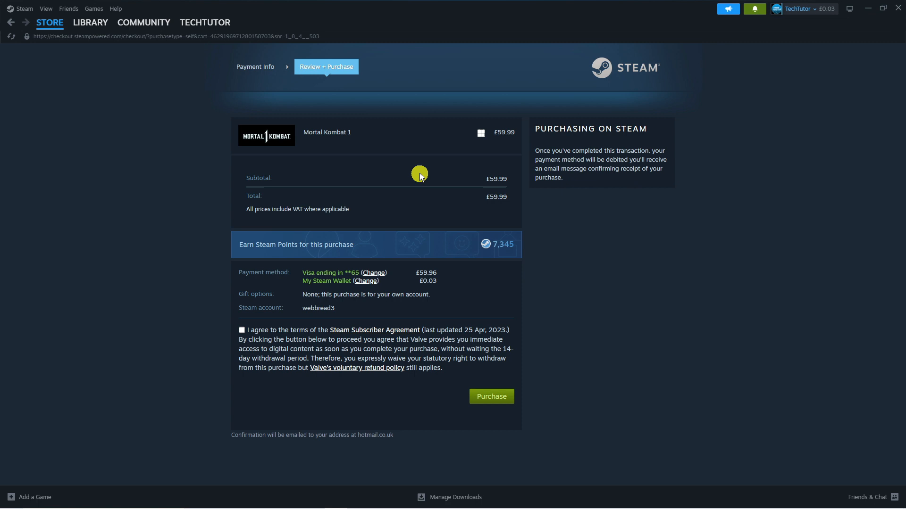
{"action": "mouse_move", "coordinate": [351, 241]}
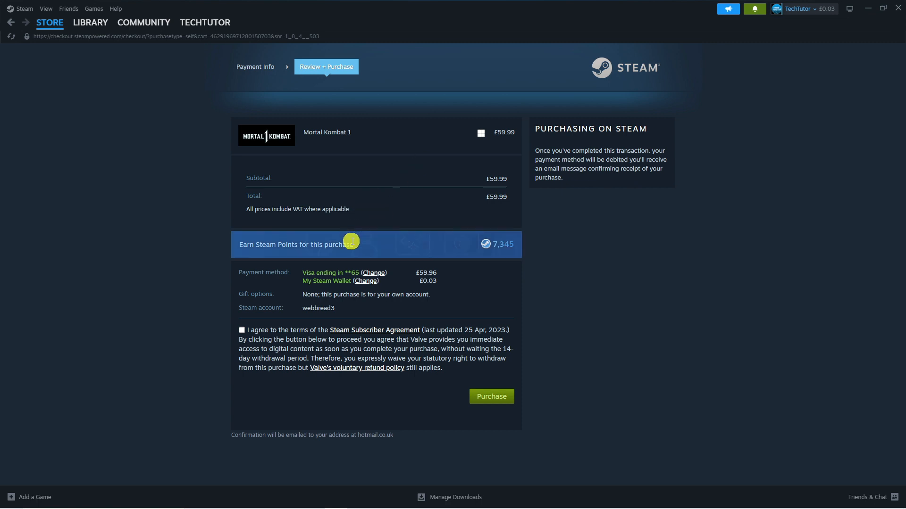
{"action": "mouse_move", "coordinate": [231, 238]}
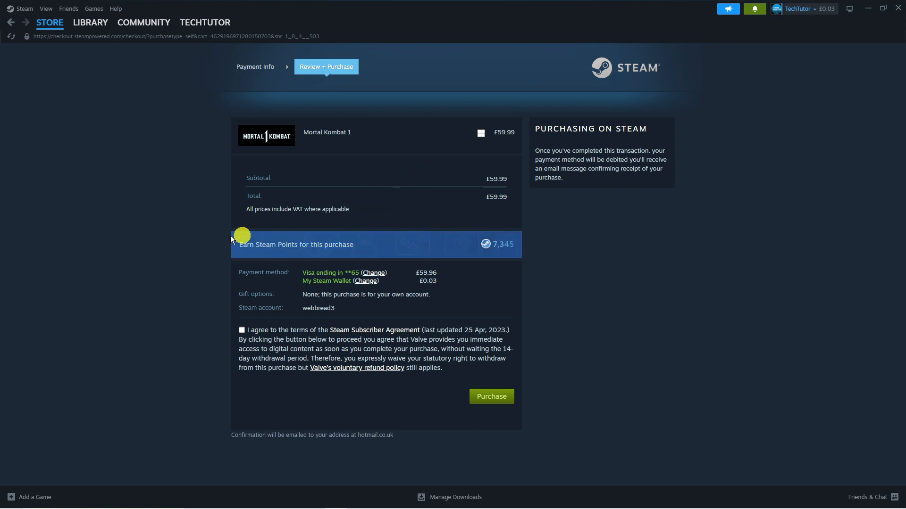
{"action": "mouse_move", "coordinate": [502, 254]}
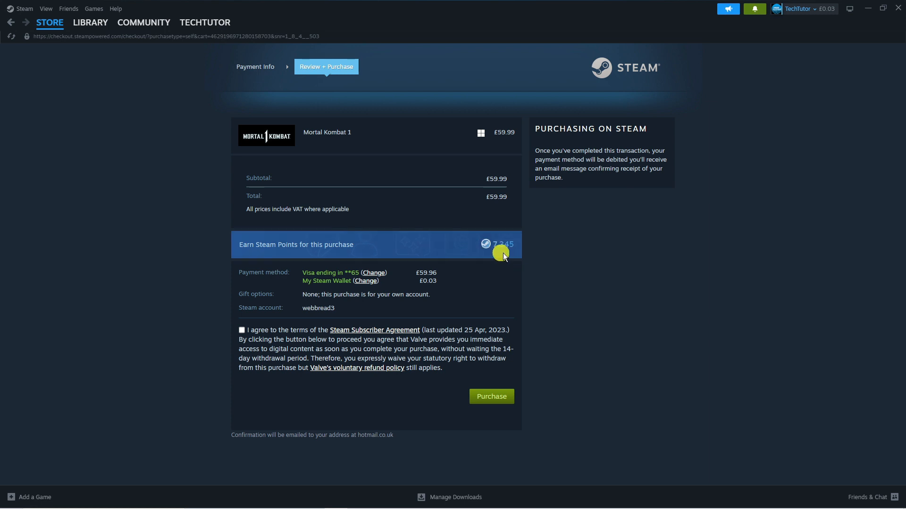
{"action": "mouse_move", "coordinate": [522, 257]}
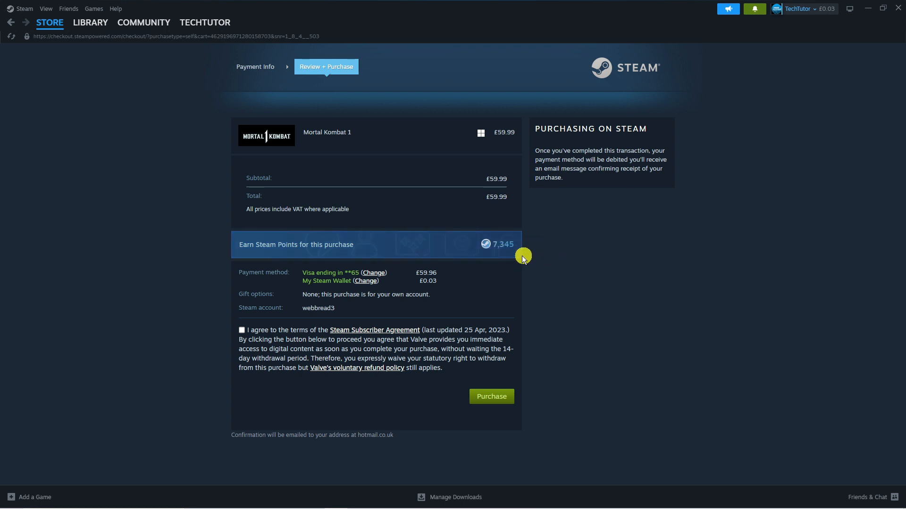
{"action": "mouse_move", "coordinate": [522, 249]}
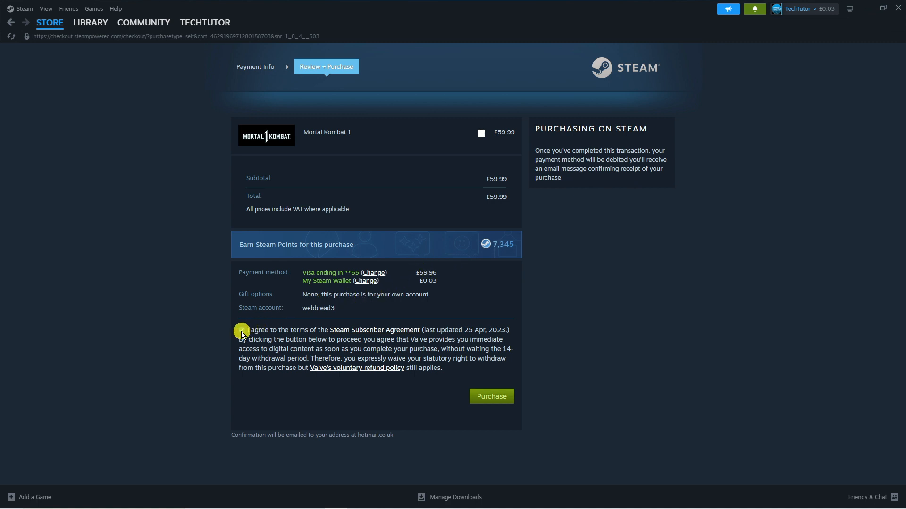
Step: Accept the Steam Subscriber Agreement for the Mortal Kombat 1 order, then go to the Library
{"action": "left_click", "coordinate": [242, 329]}
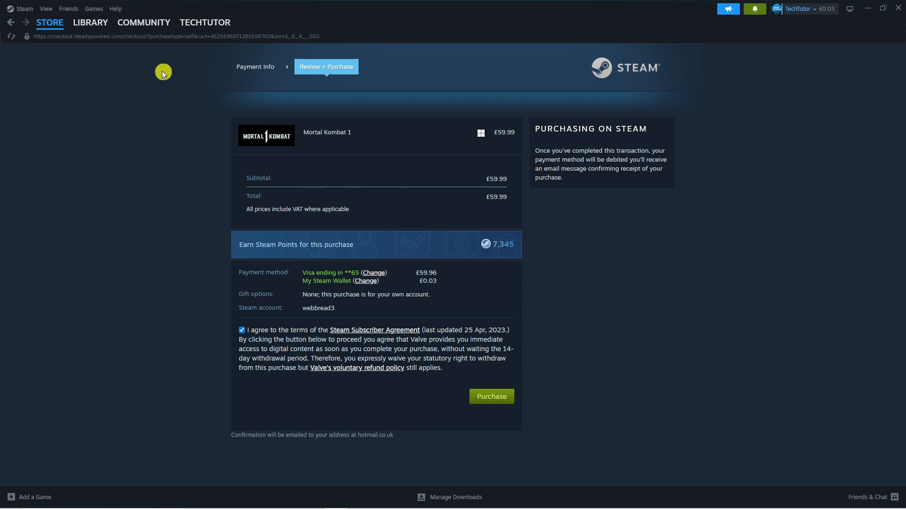
{"action": "left_click", "coordinate": [90, 23]}
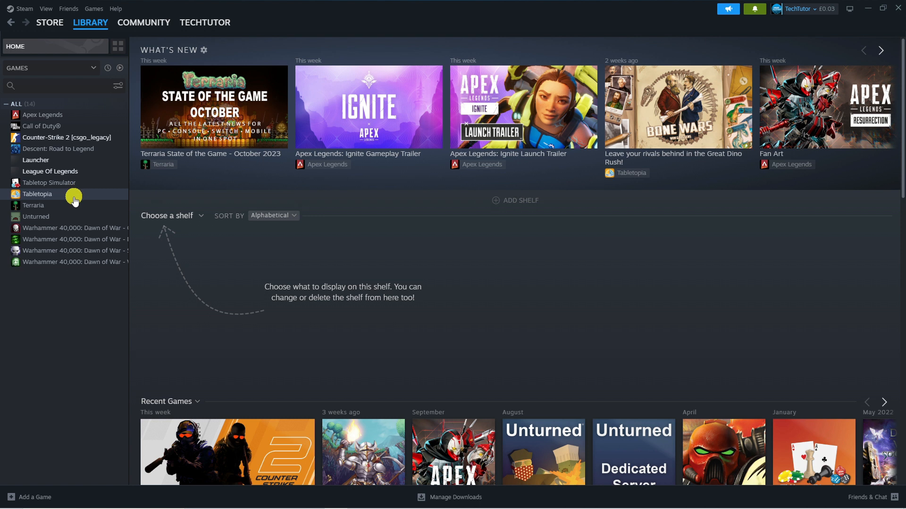
{"action": "mouse_move", "coordinate": [86, 199]}
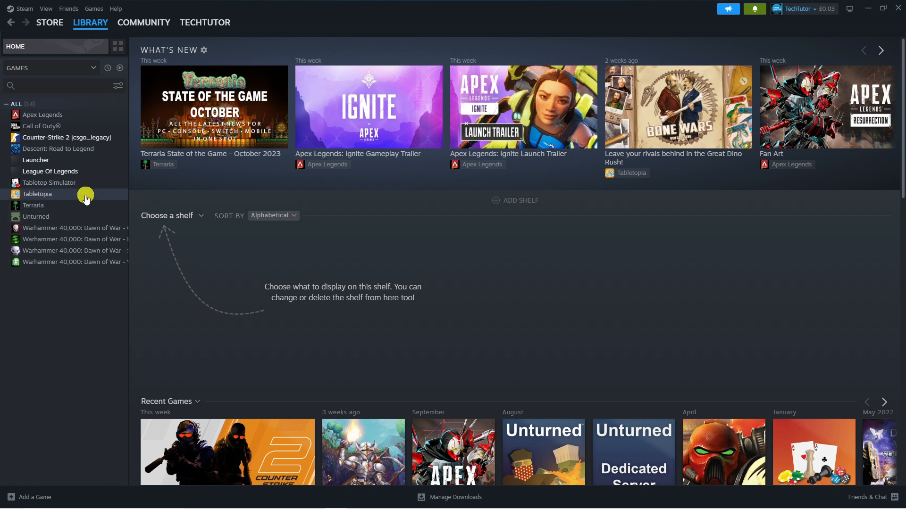
Step: Open Tabletopia from the Library sidebar to see its Install button (1.44 GB)
{"action": "left_click", "coordinate": [37, 193]}
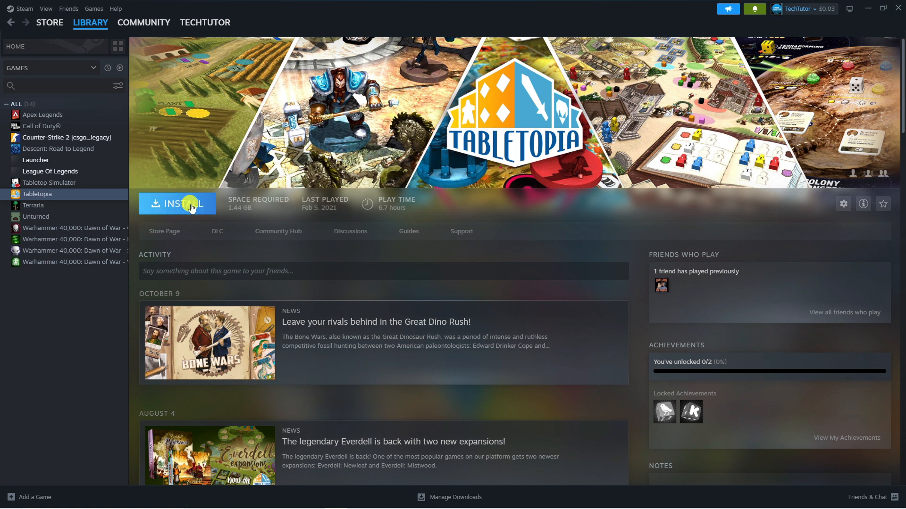
{"action": "mouse_move", "coordinate": [550, 206]}
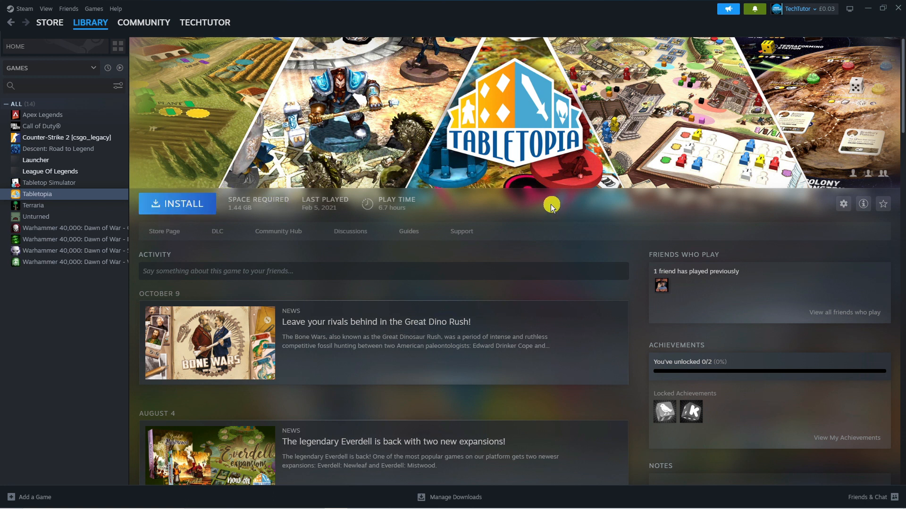
{"action": "mouse_move", "coordinate": [419, 206]}
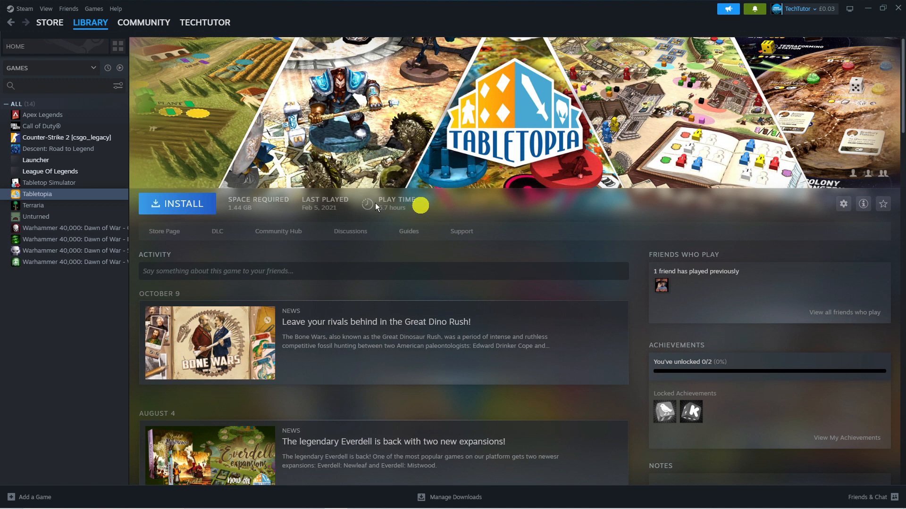
{"action": "mouse_move", "coordinate": [269, 216]}
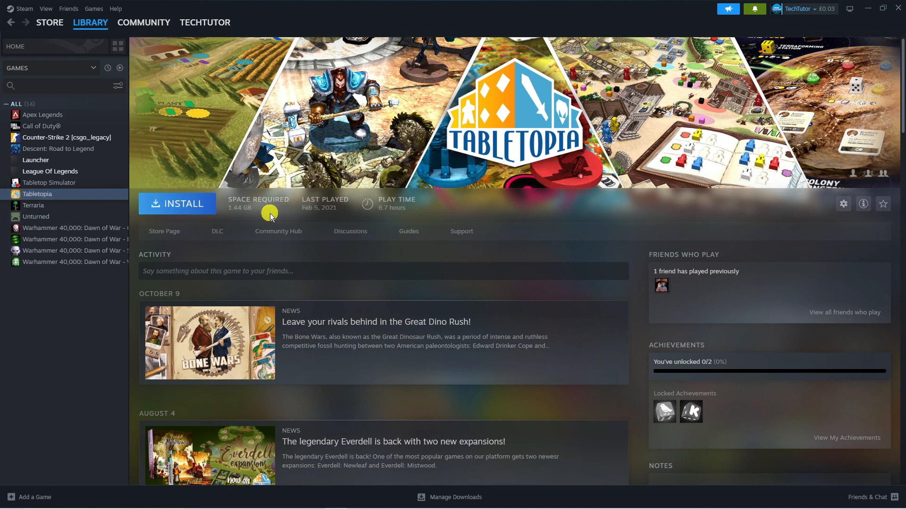
Step: Open League Of Legends from the Library sidebar to show its Play button
{"action": "left_click", "coordinate": [50, 171]}
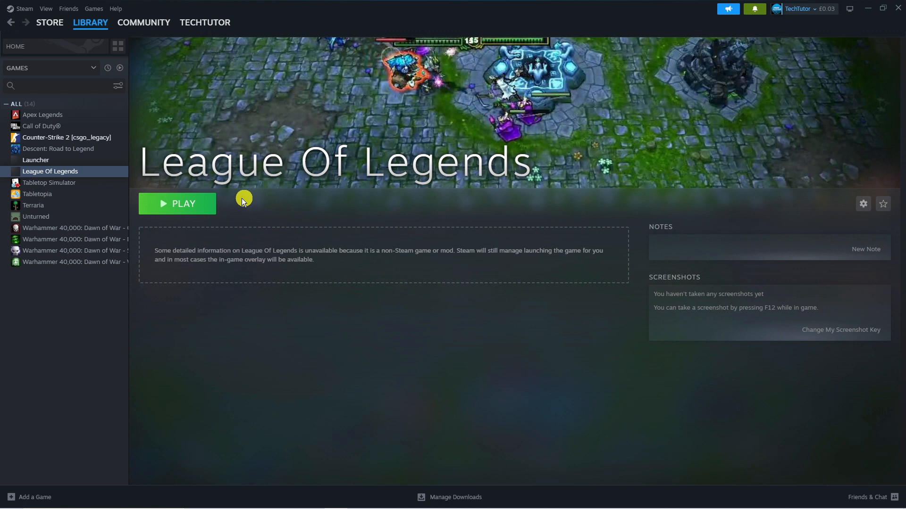
{"action": "mouse_move", "coordinate": [203, 208]}
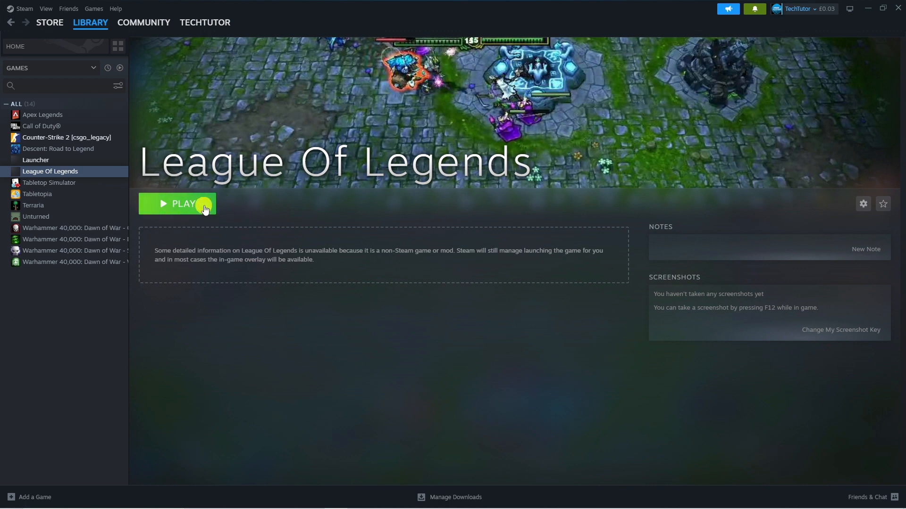
{"action": "mouse_move", "coordinate": [448, 261]}
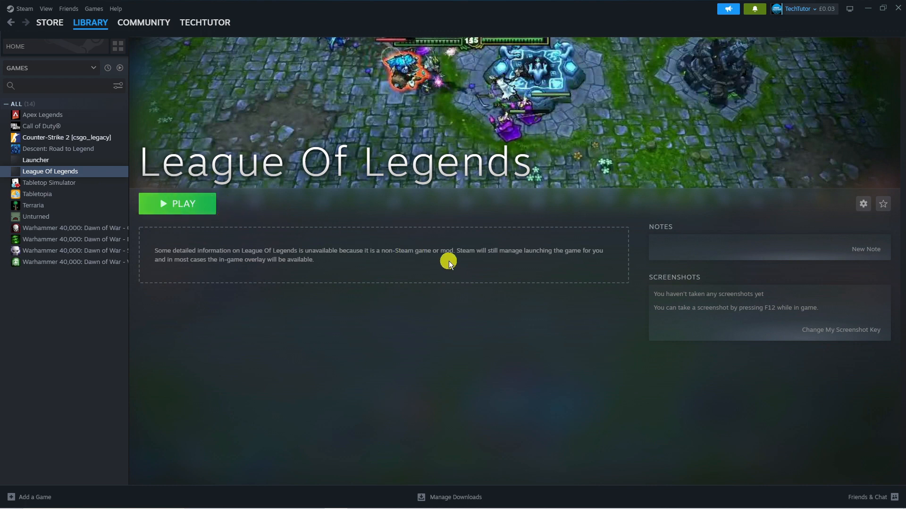
{"action": "mouse_move", "coordinate": [441, 261]}
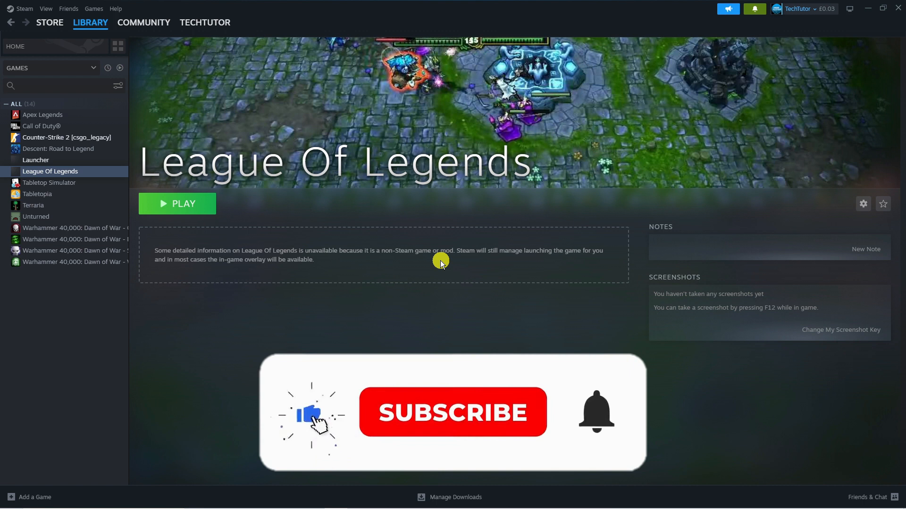
{"action": "left_click", "coordinate": [453, 412]}
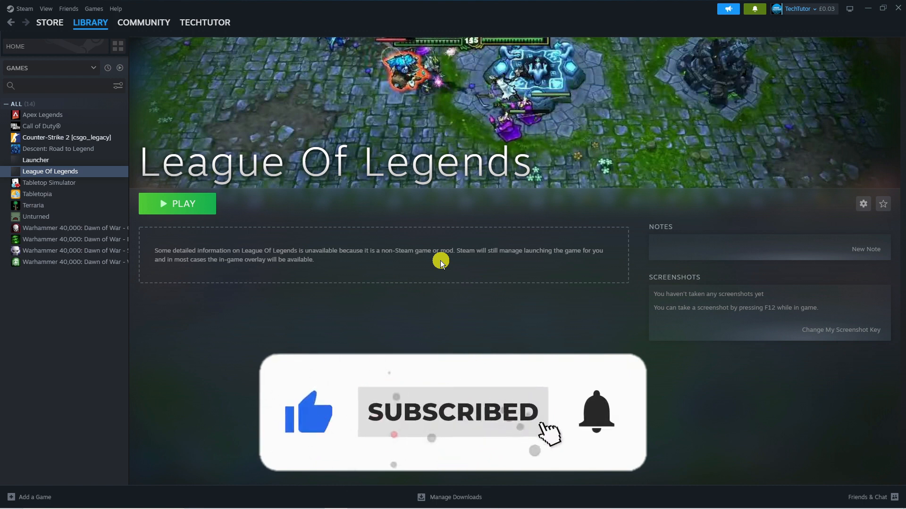